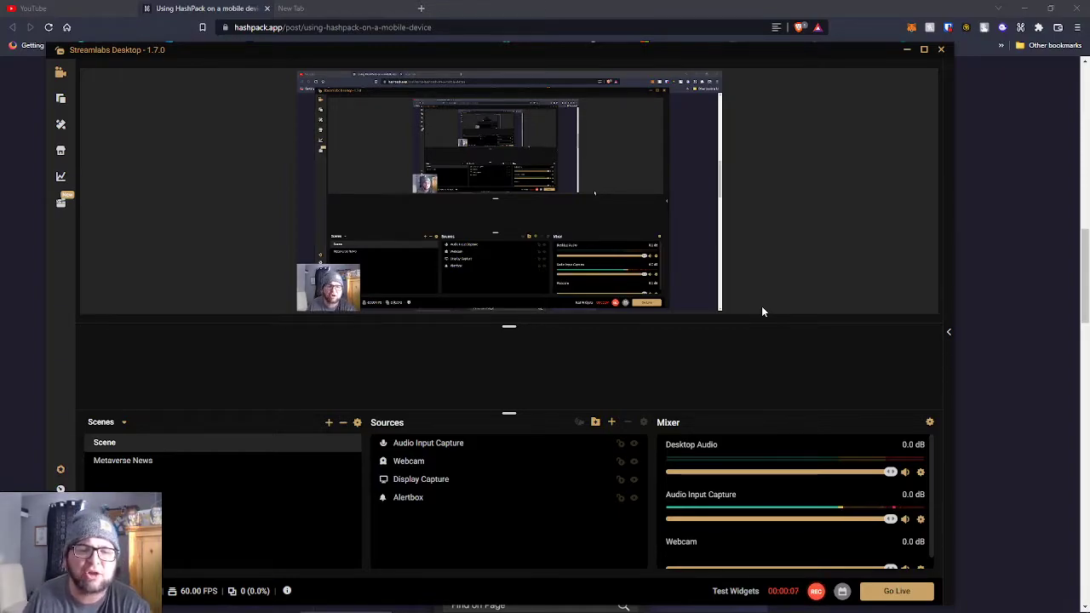
mouse_move(778, 241)
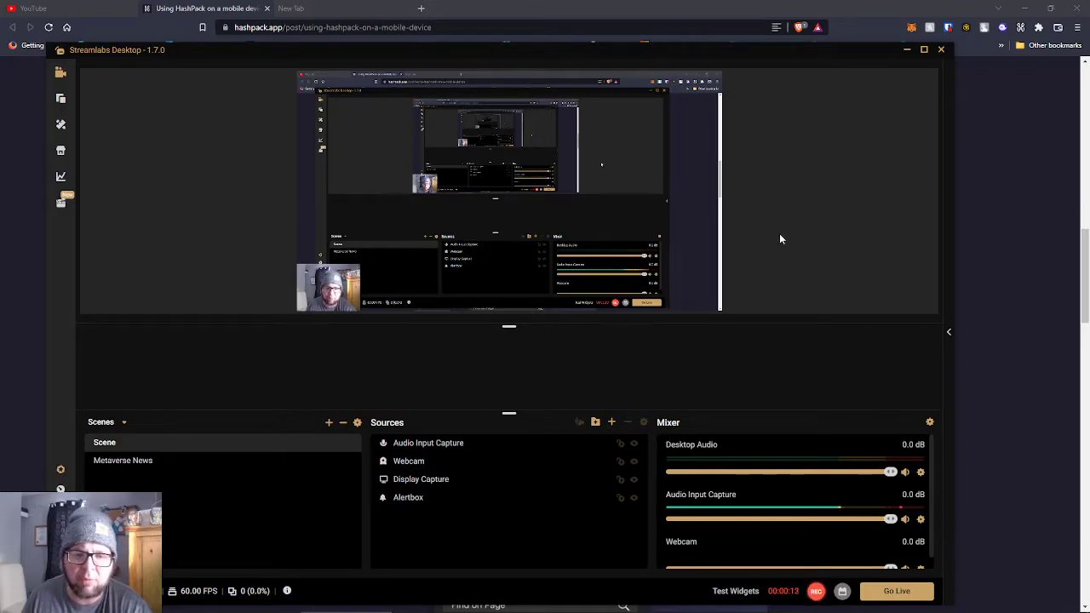
mouse_move(799, 236)
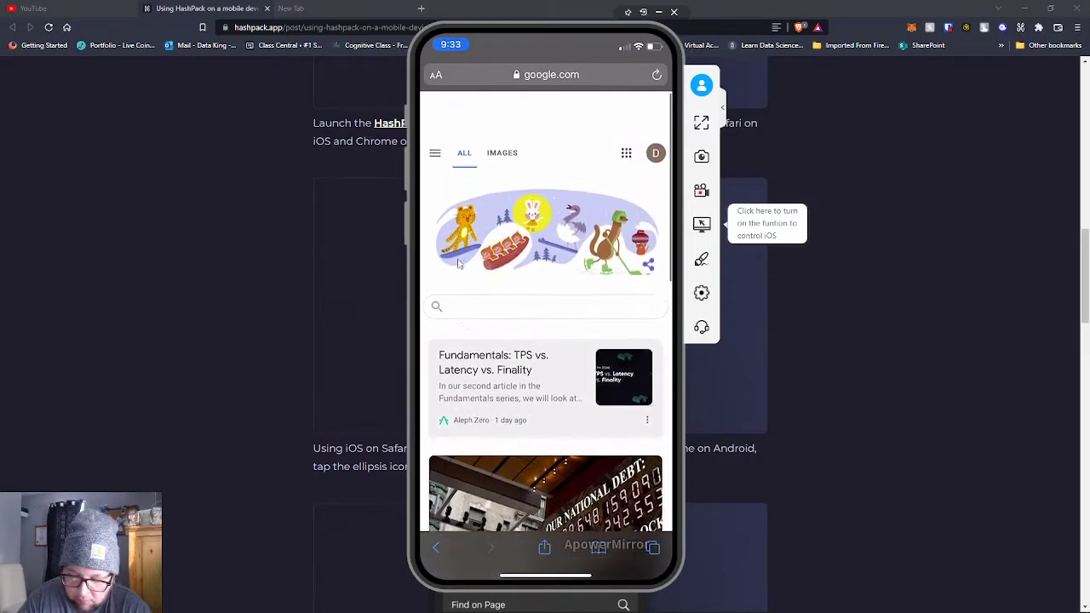
Load hashpack.app in the mirrored Safari and scroll its create-password page
click(545, 74)
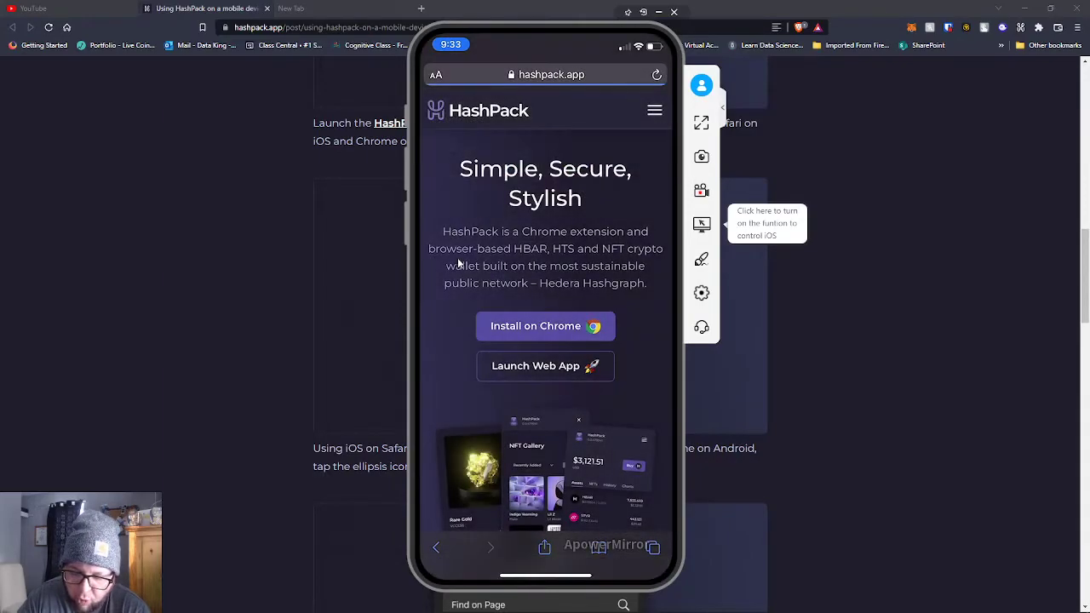
scroll(down, 3)
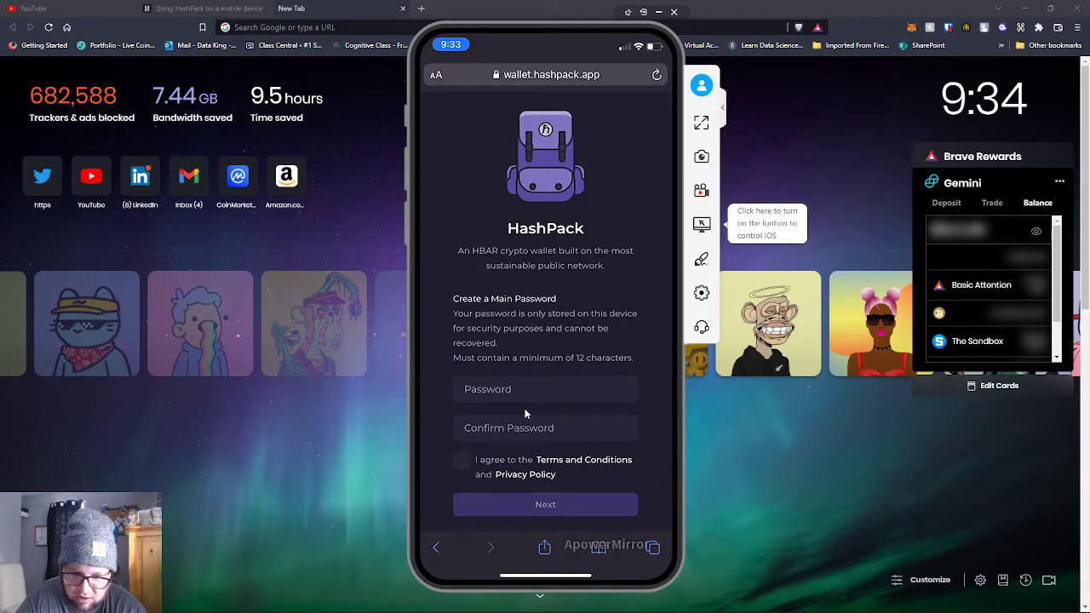
Add HashPack to the iPhone home screen and launch it from its new icon
click(544, 547)
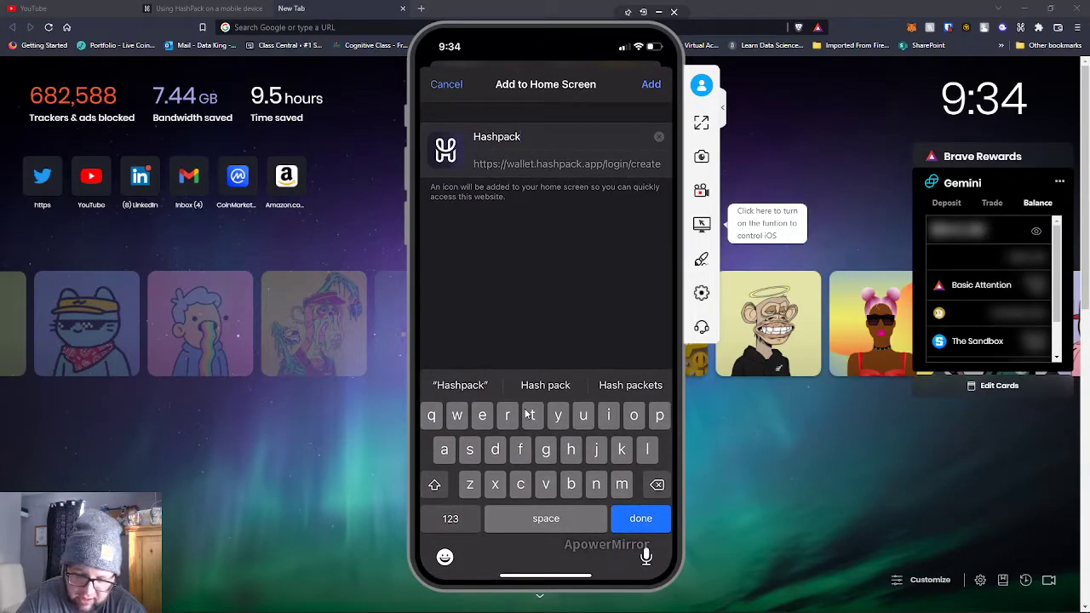
click(650, 83)
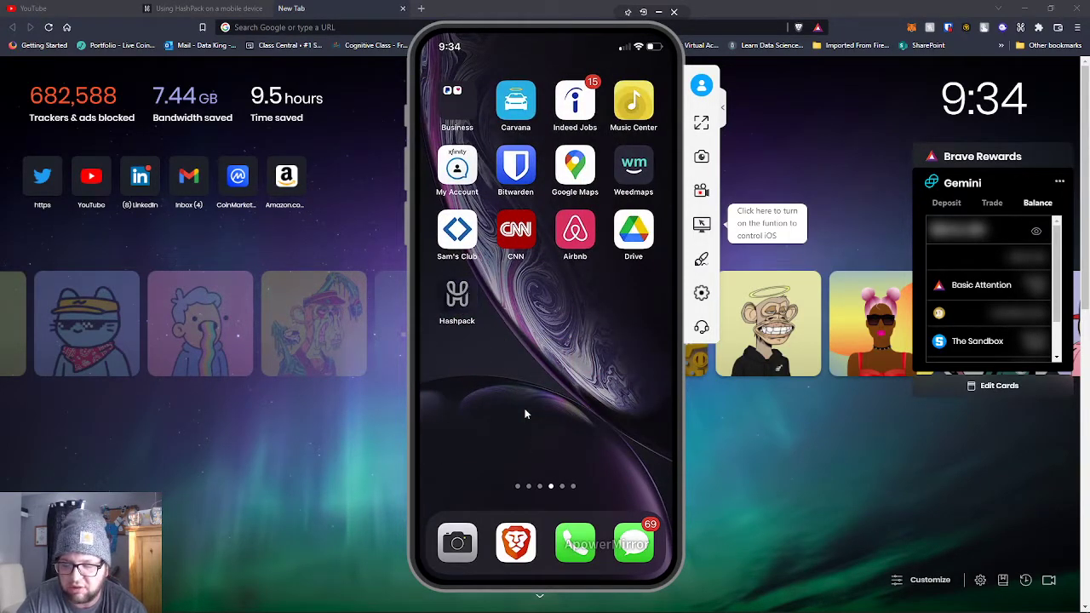
click(456, 303)
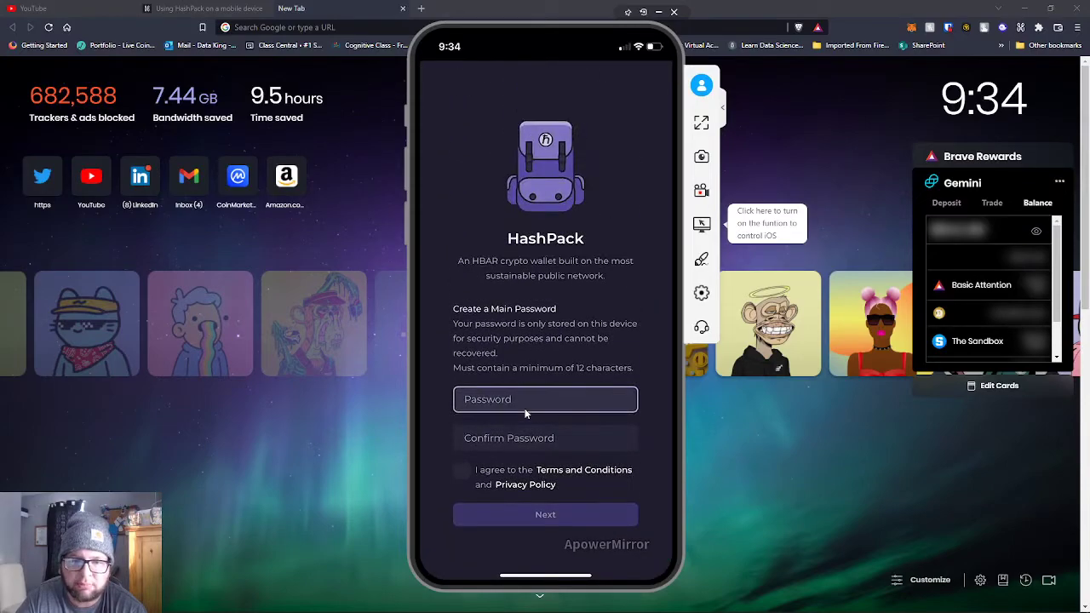